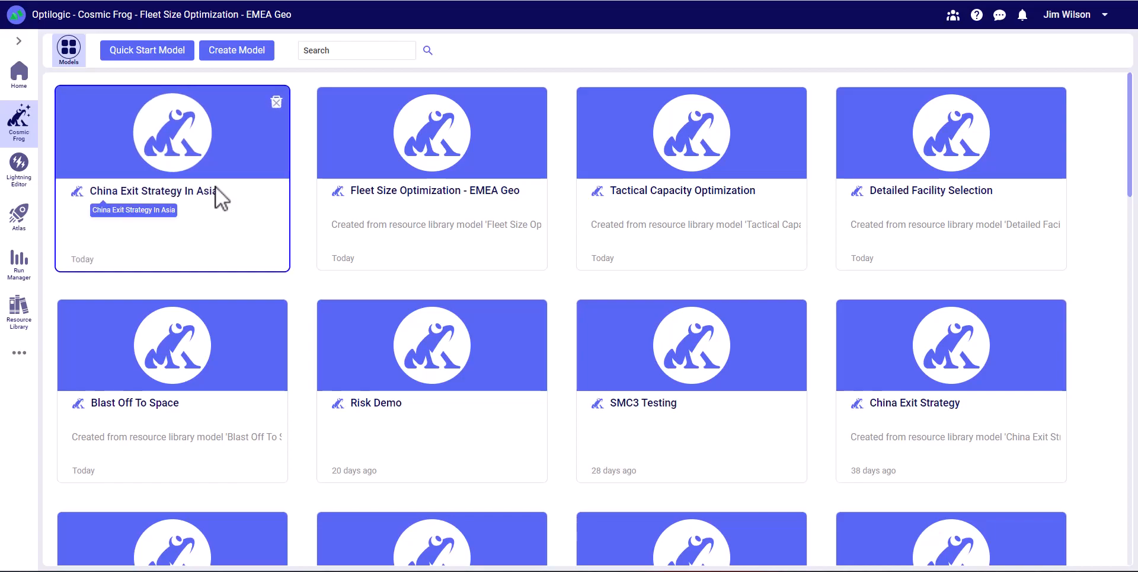
mouse_move(205, 172)
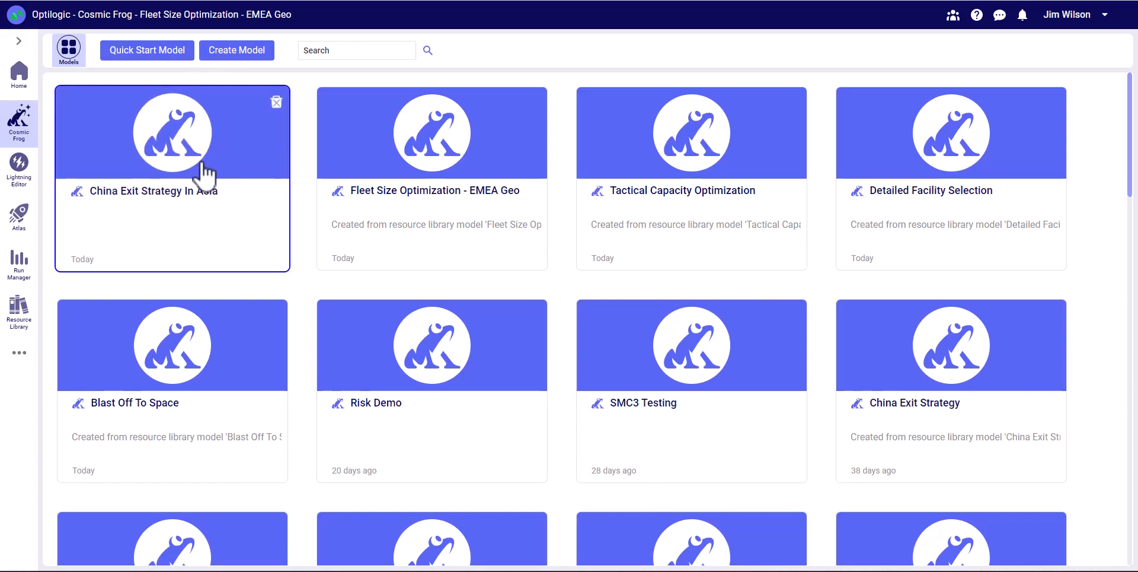
mouse_move(276, 102)
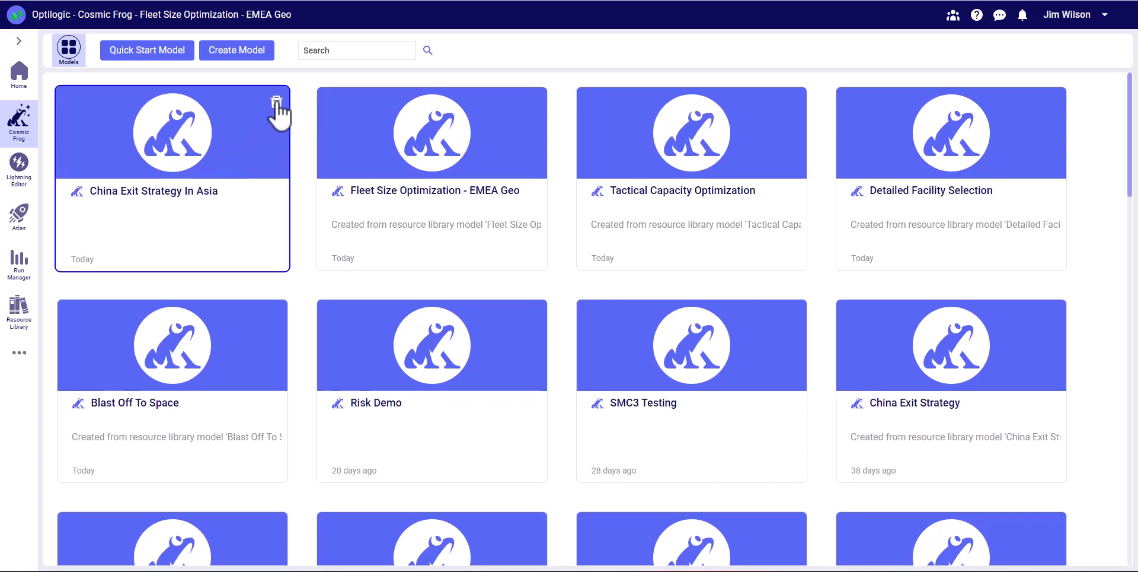
mouse_move(201, 157)
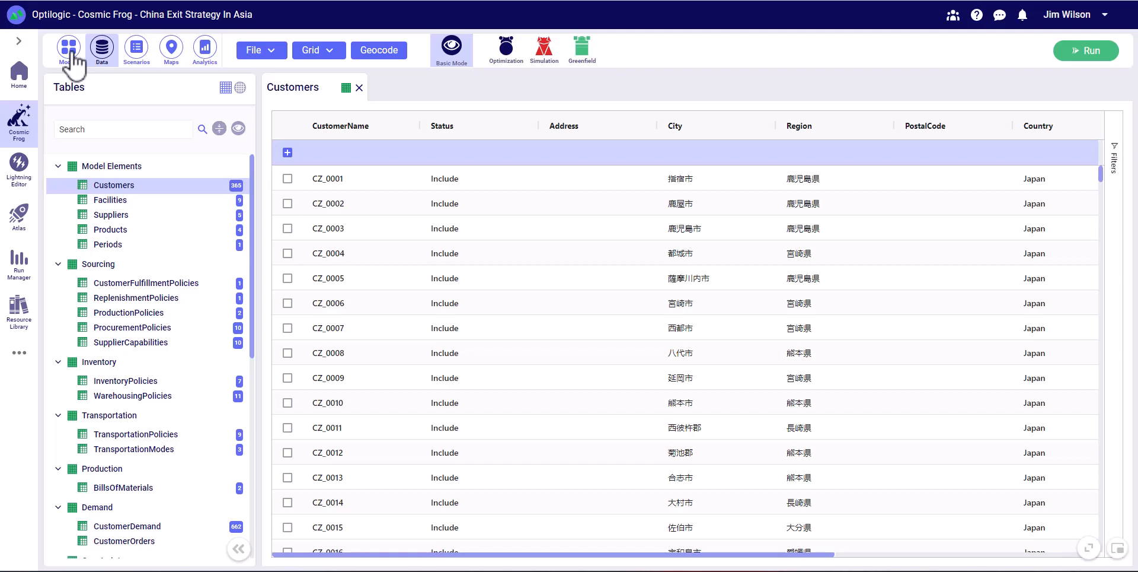
Return from the open model to the Models homepage listing all models
click(68, 46)
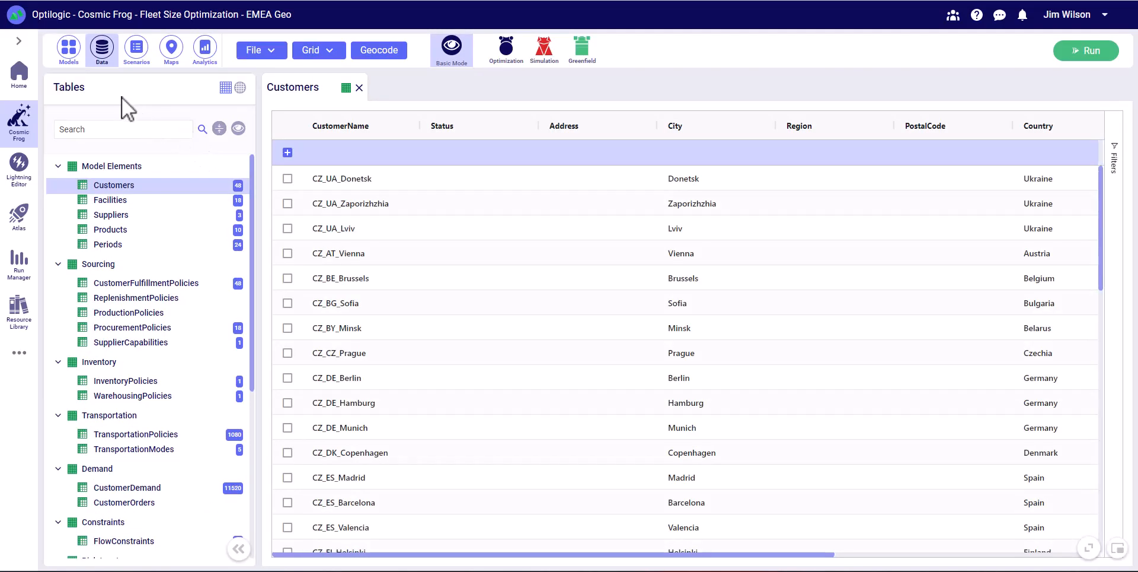
click(68, 48)
text(E)
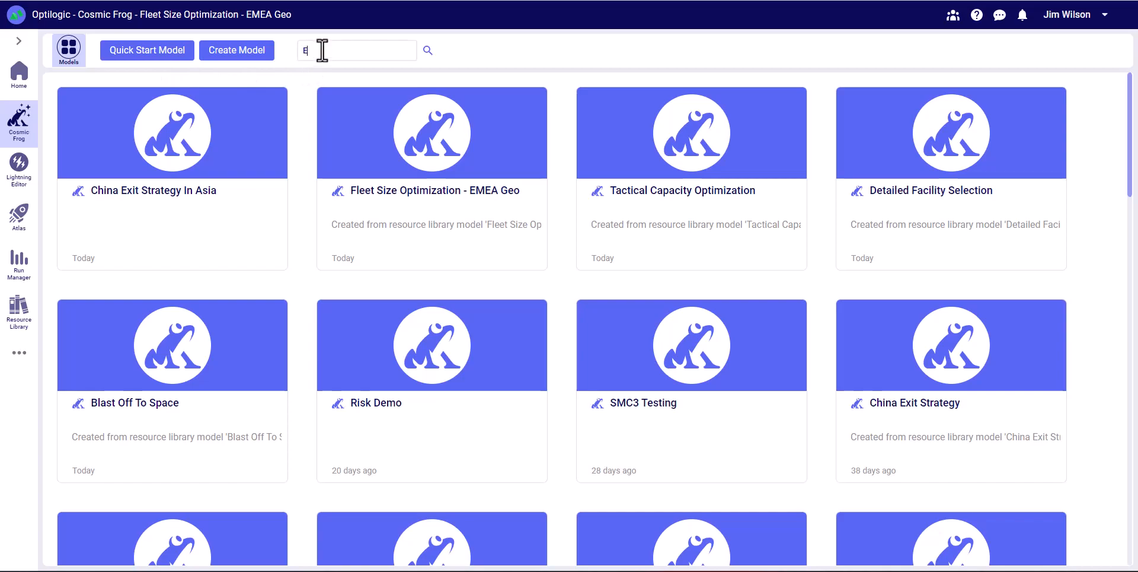
text(ME)
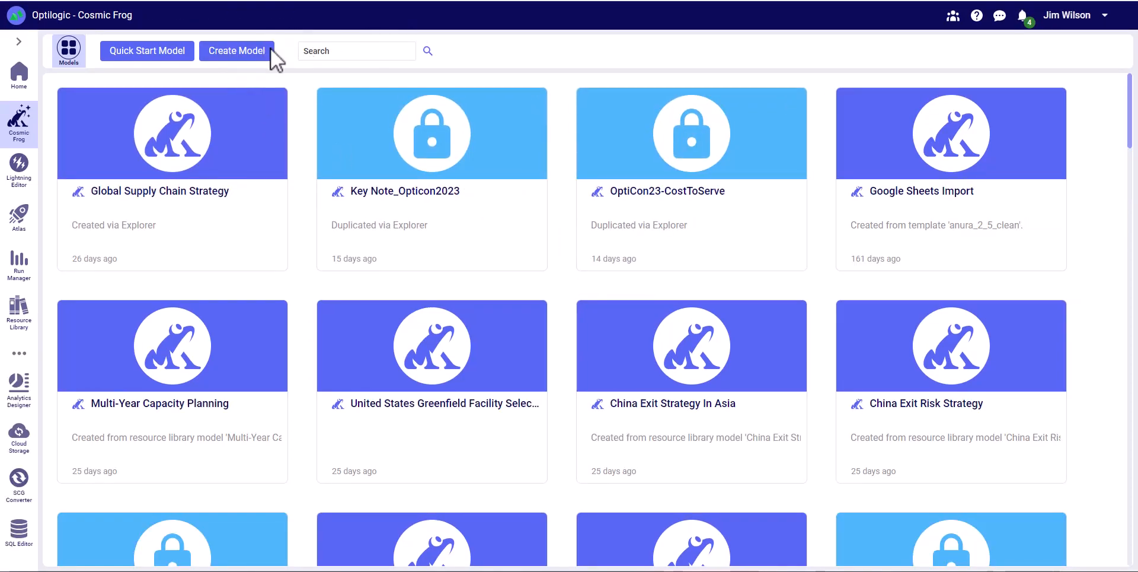
Start a new empty Frog model named 'My new model' with the same description
click(237, 51)
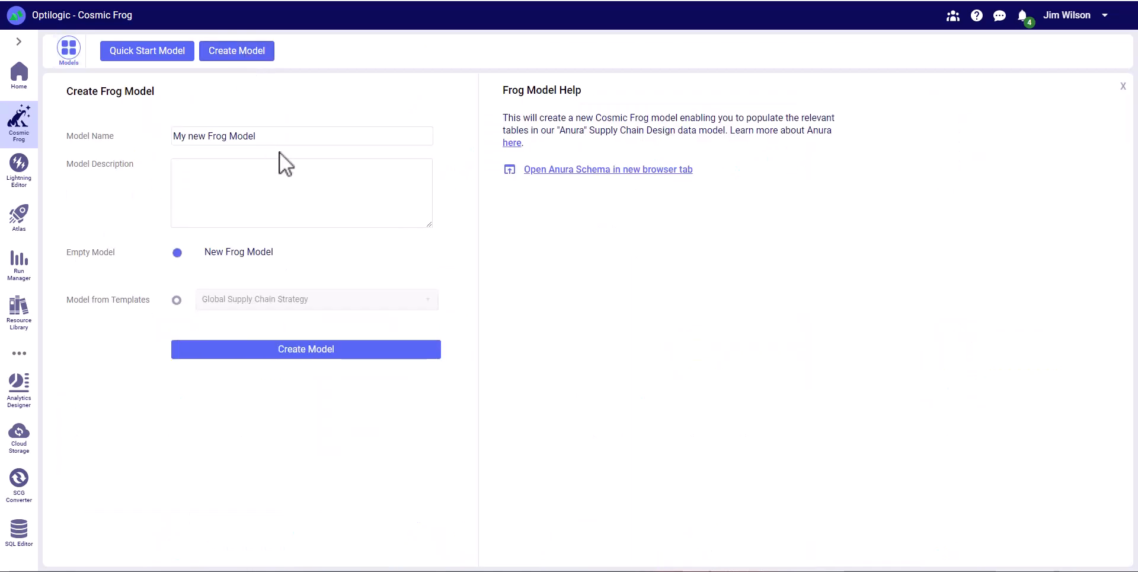
triple_click(300, 136)
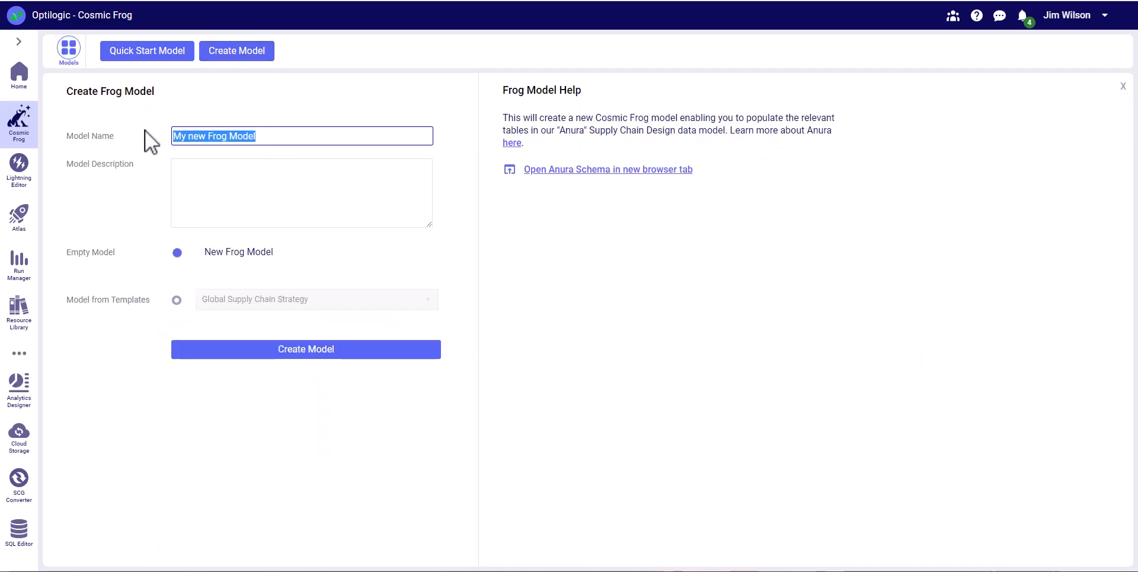
text(My new model)
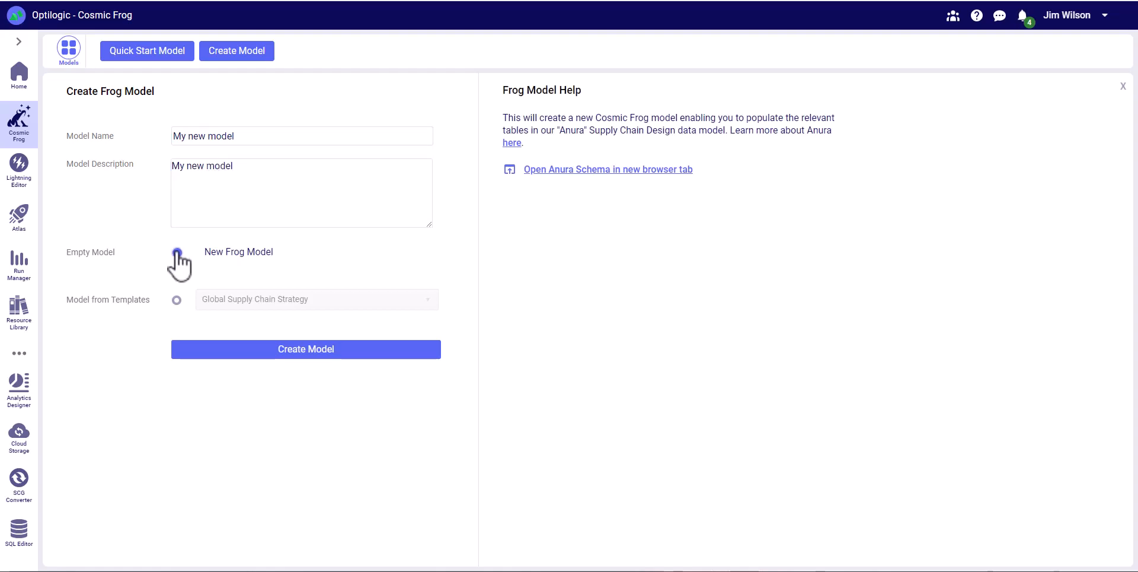
click(177, 252)
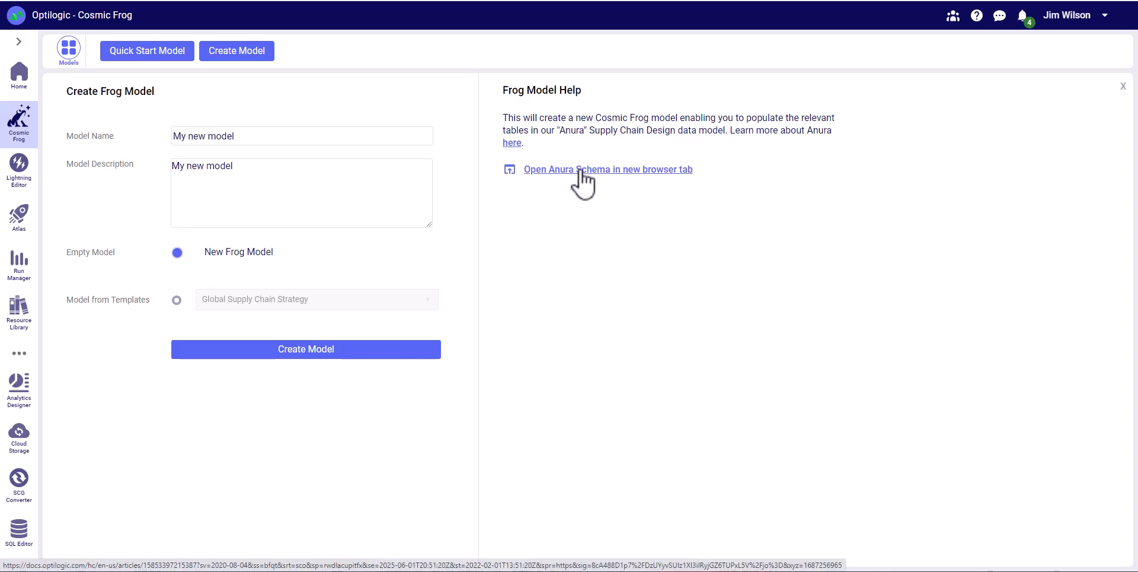
mouse_move(616, 120)
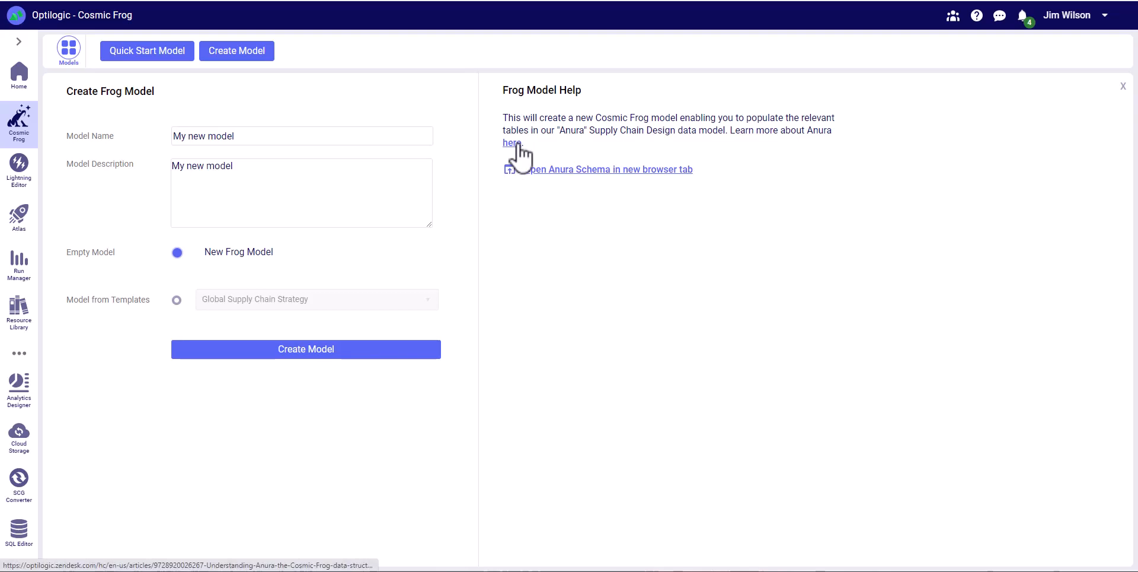
mouse_move(517, 149)
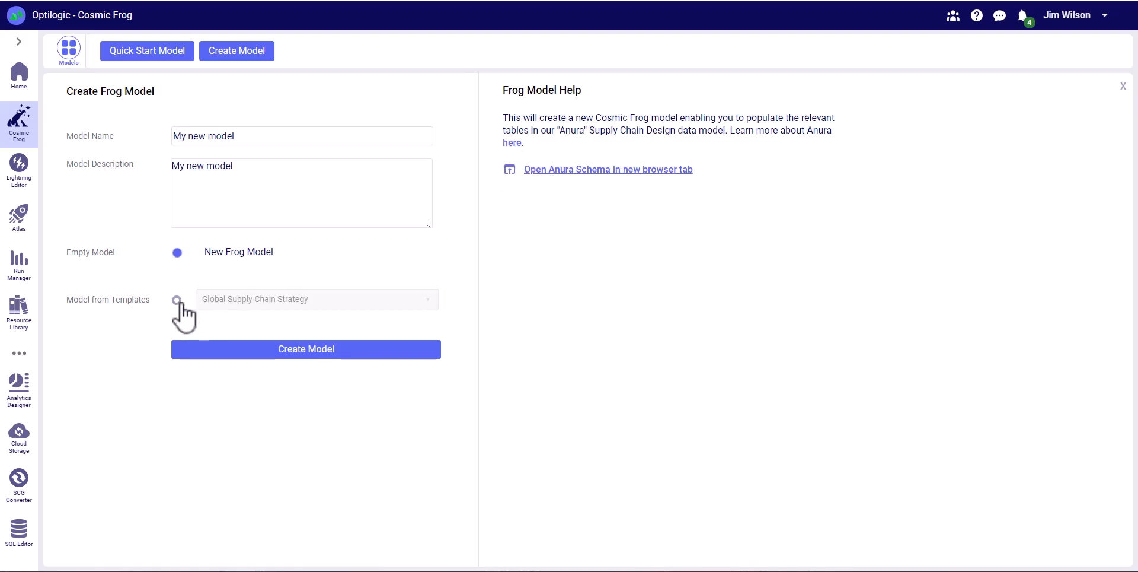
Switch to Model from Templates and choose the Global Supply Chain Strategy template
click(177, 299)
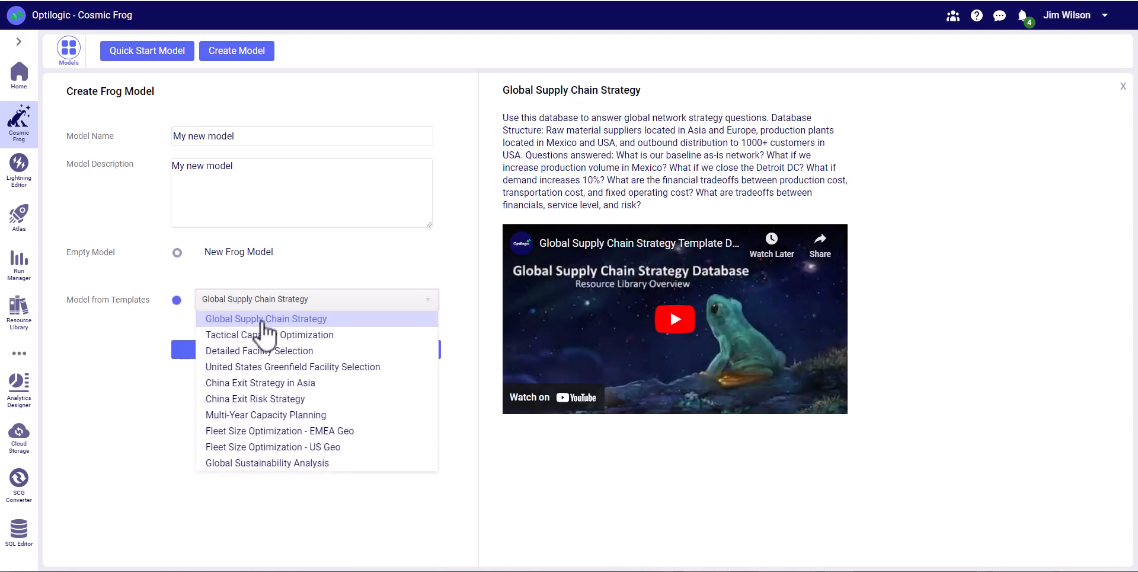
mouse_move(270, 334)
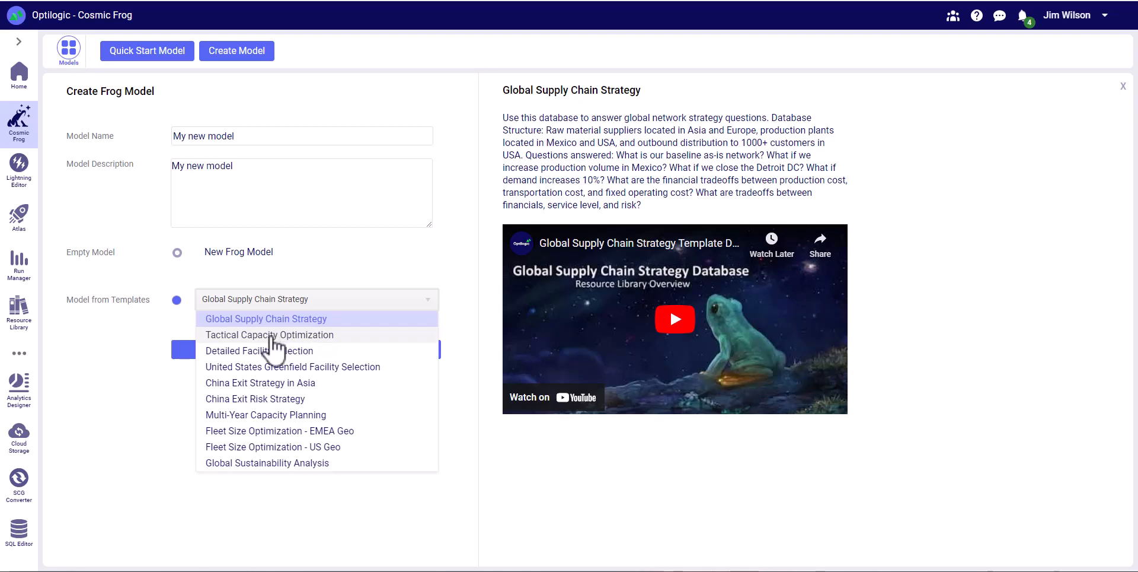
mouse_move(260, 350)
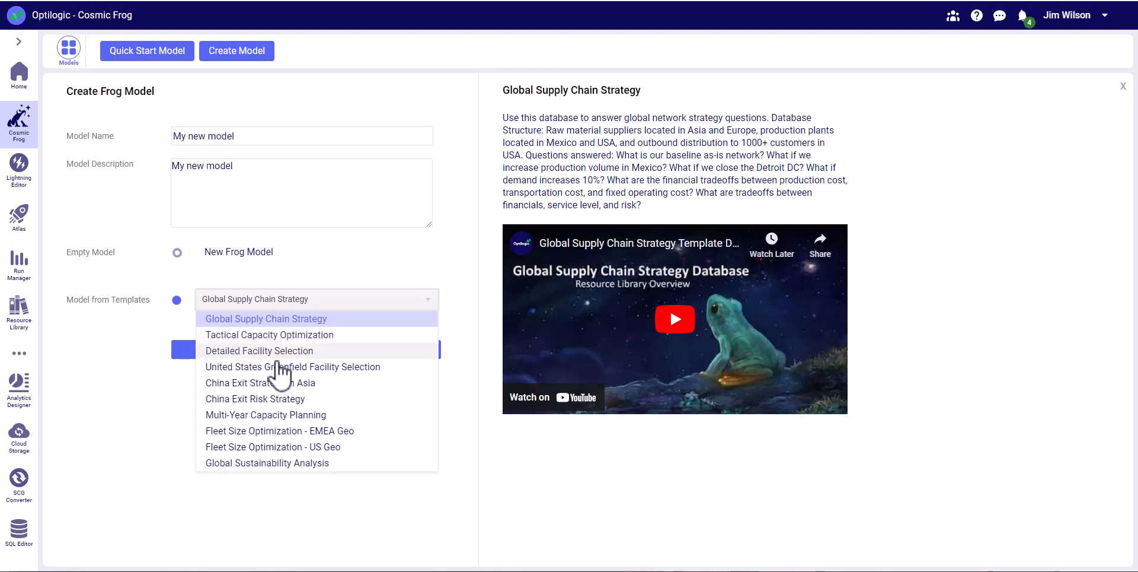
mouse_move(280, 370)
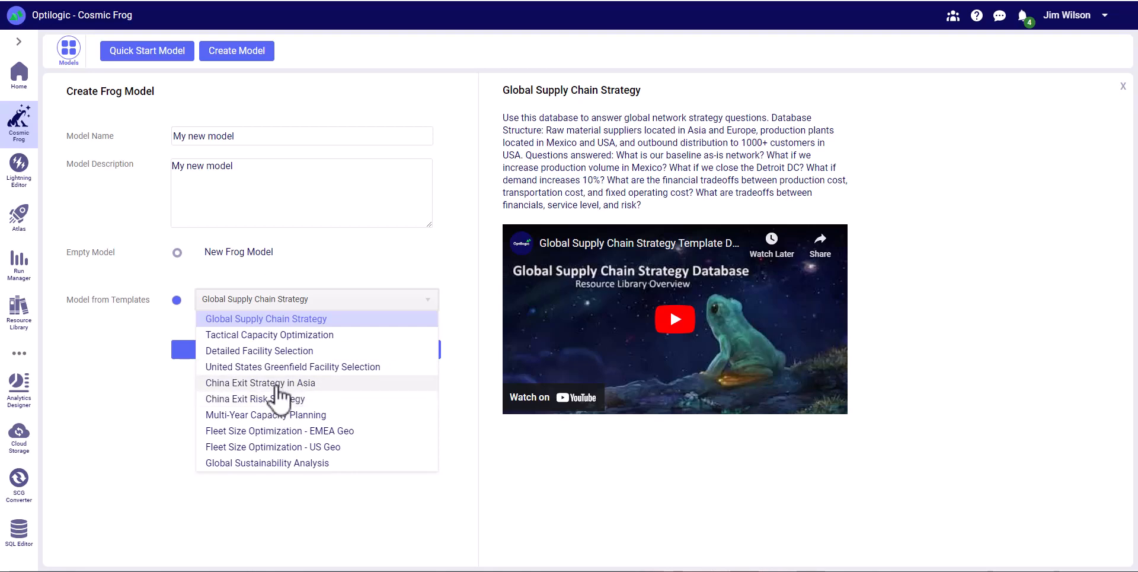
mouse_move(278, 415)
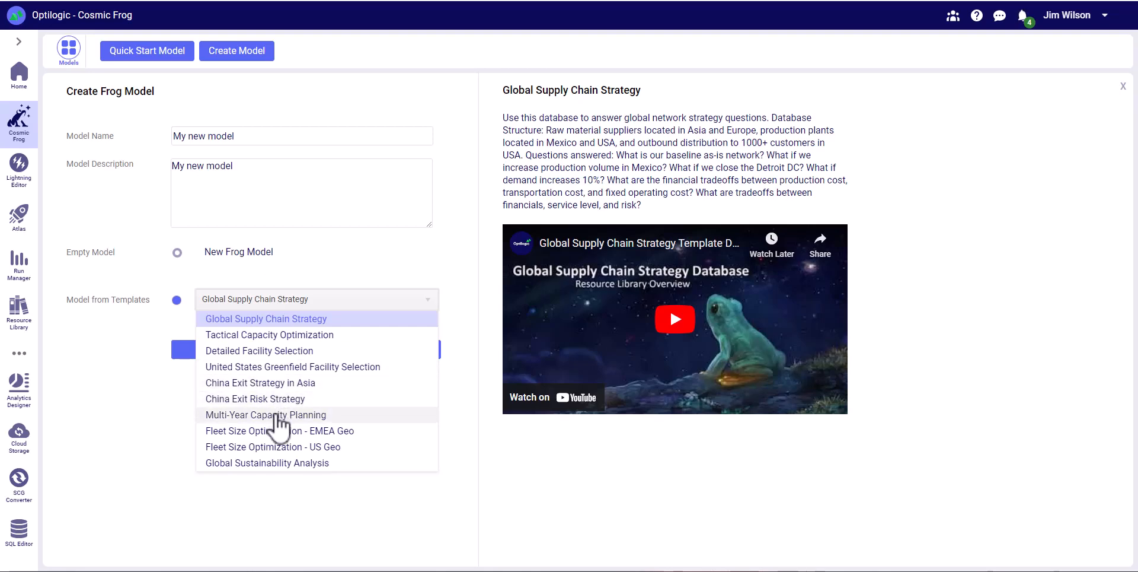
mouse_move(283, 431)
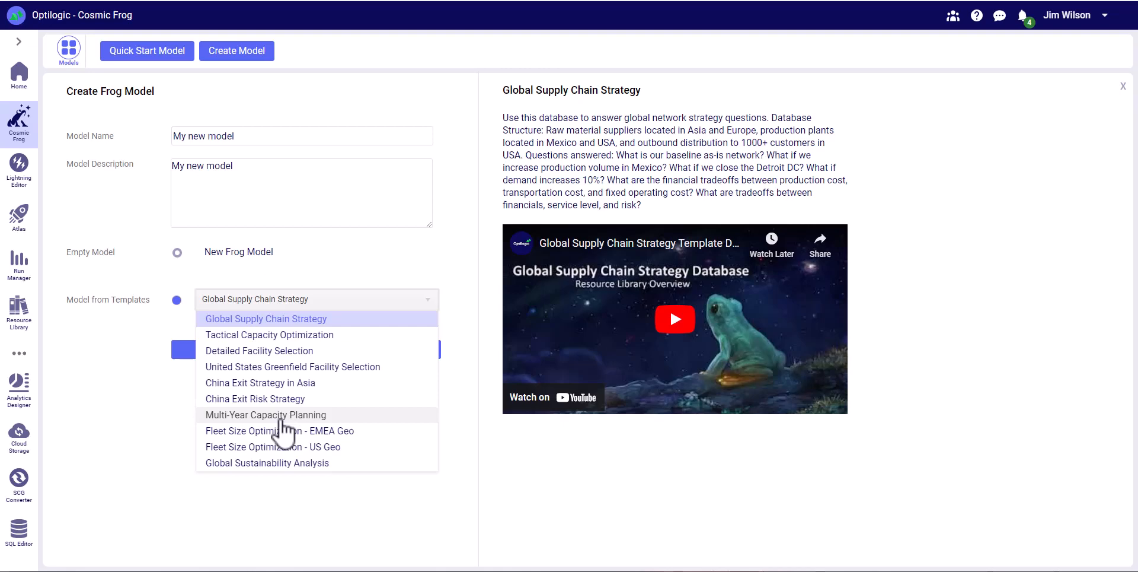
mouse_move(277, 462)
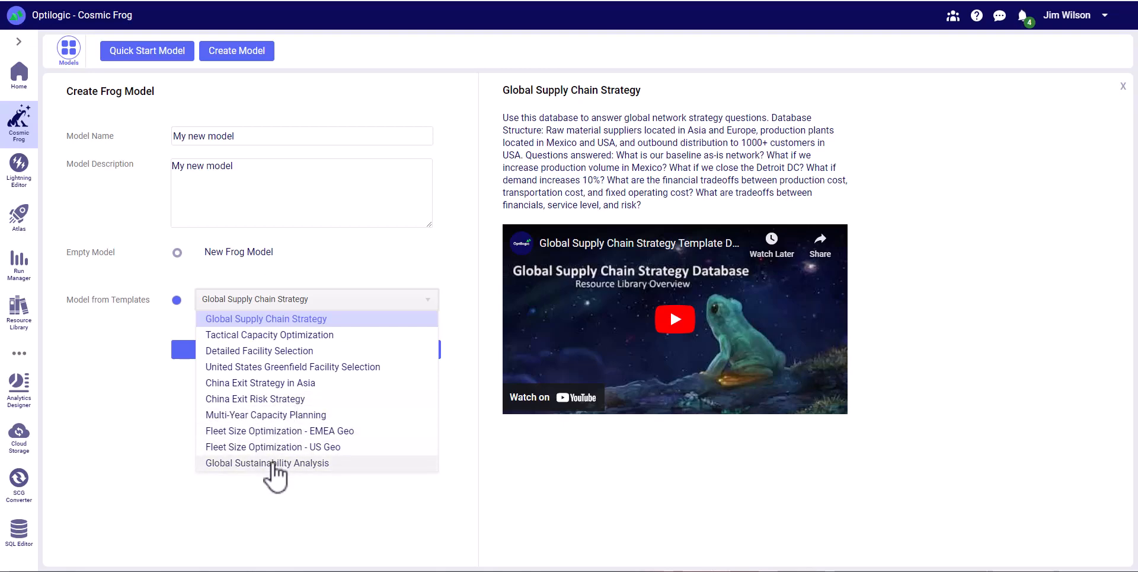
click(269, 334)
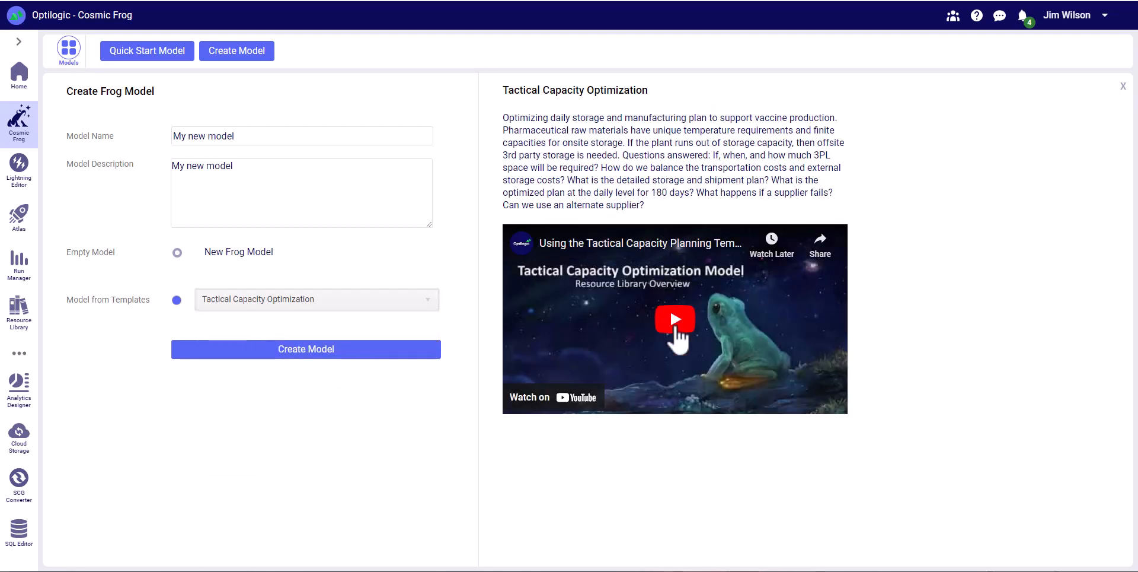
click(316, 298)
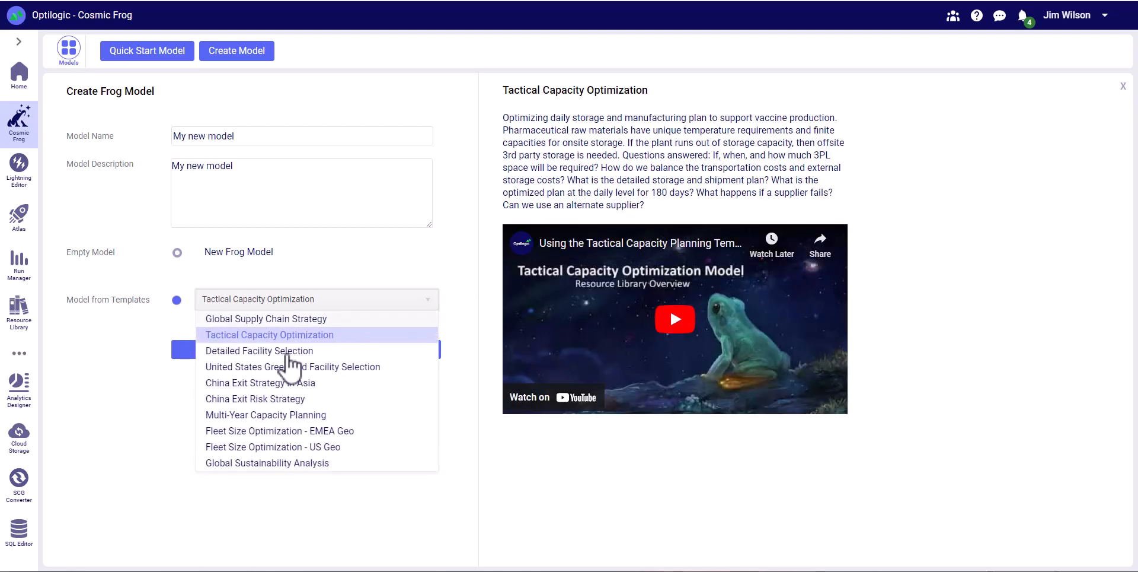
click(266, 317)
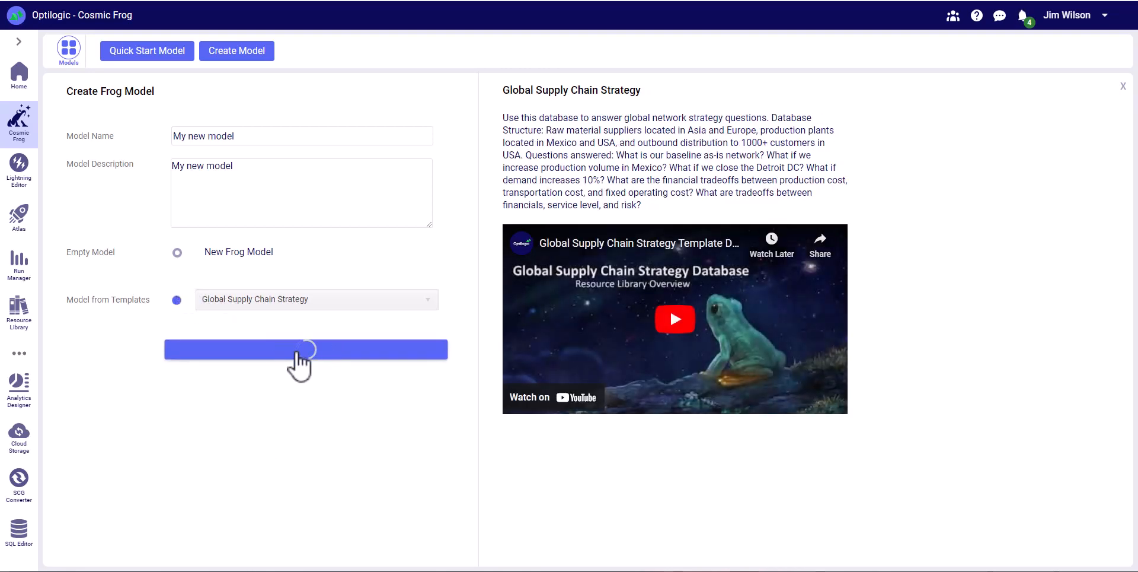
Create 'My new model' from the template, check its scenarios, then start a Quick Start Model
click(306, 350)
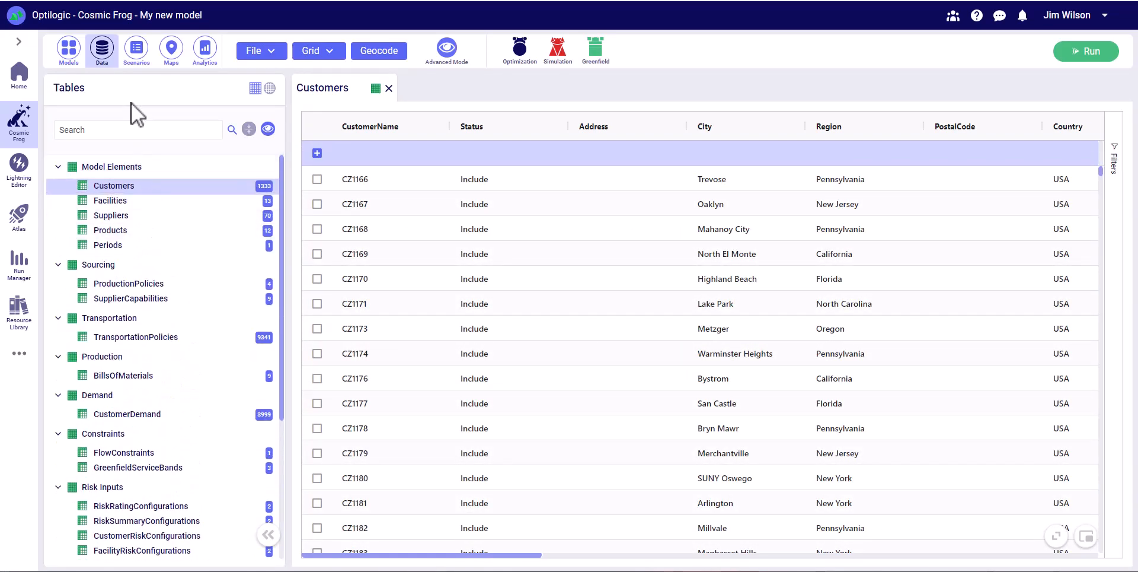
click(135, 51)
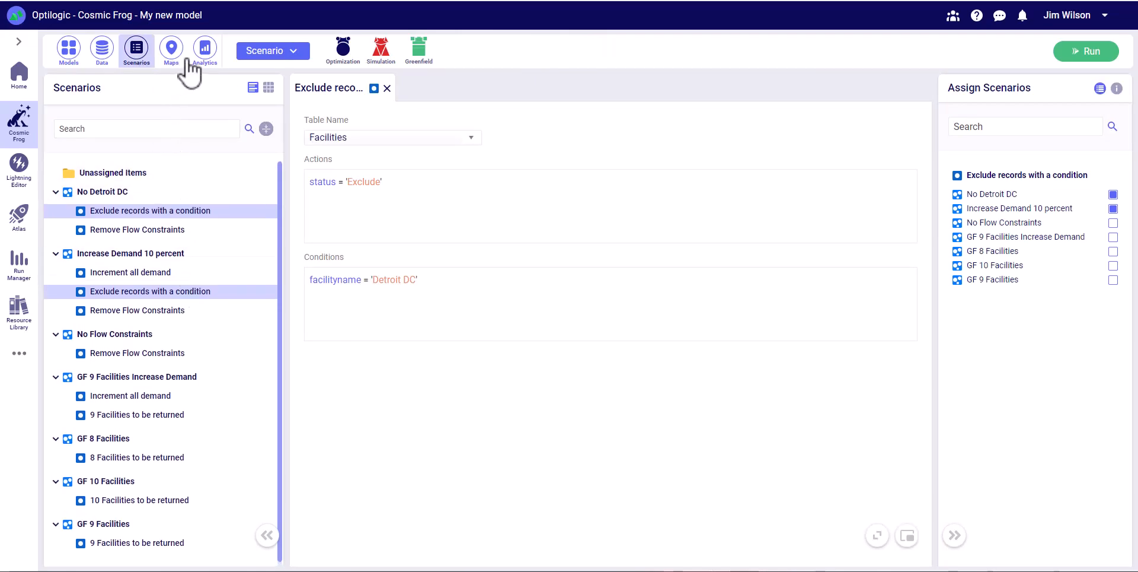
mouse_move(205, 51)
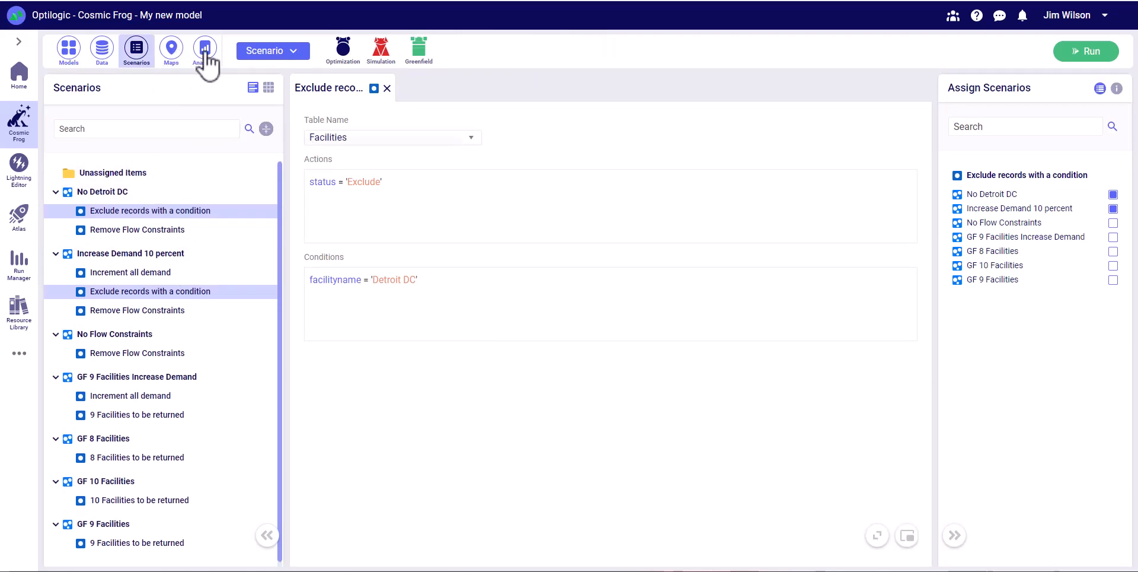
click(69, 49)
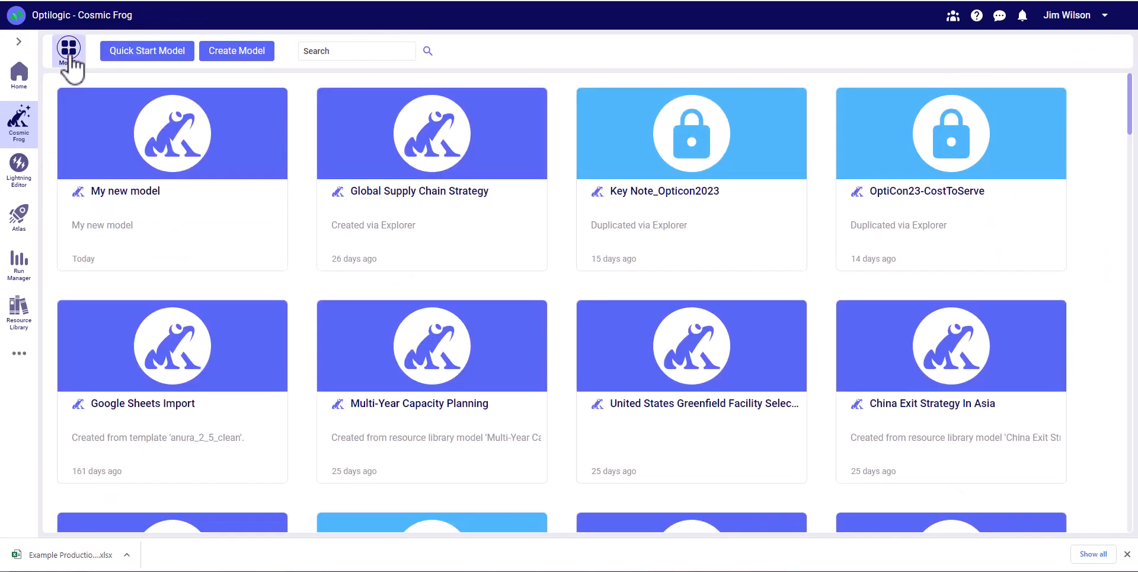
mouse_move(147, 51)
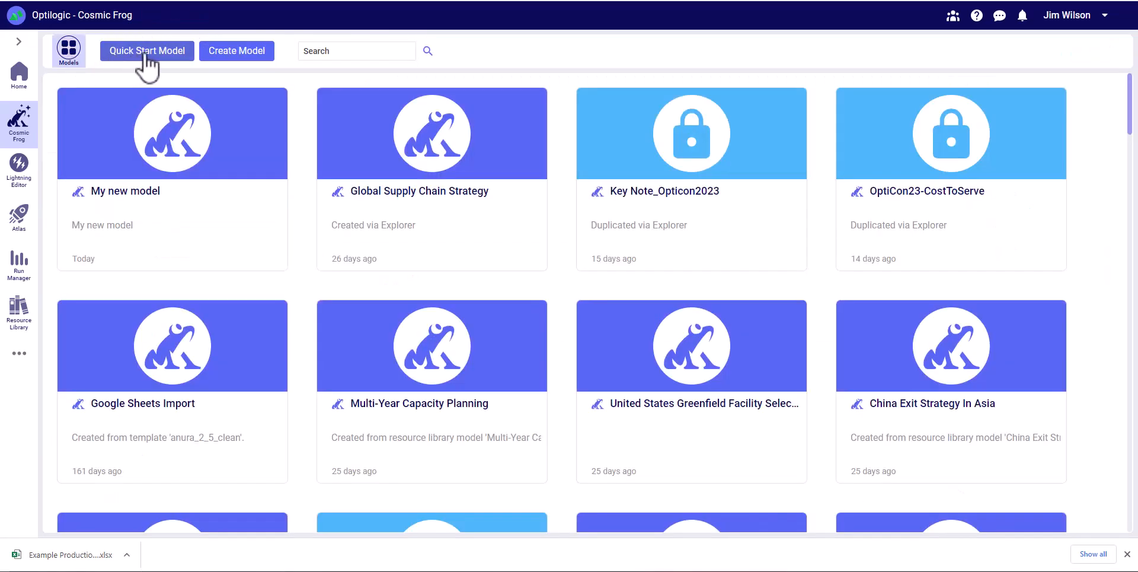
click(146, 51)
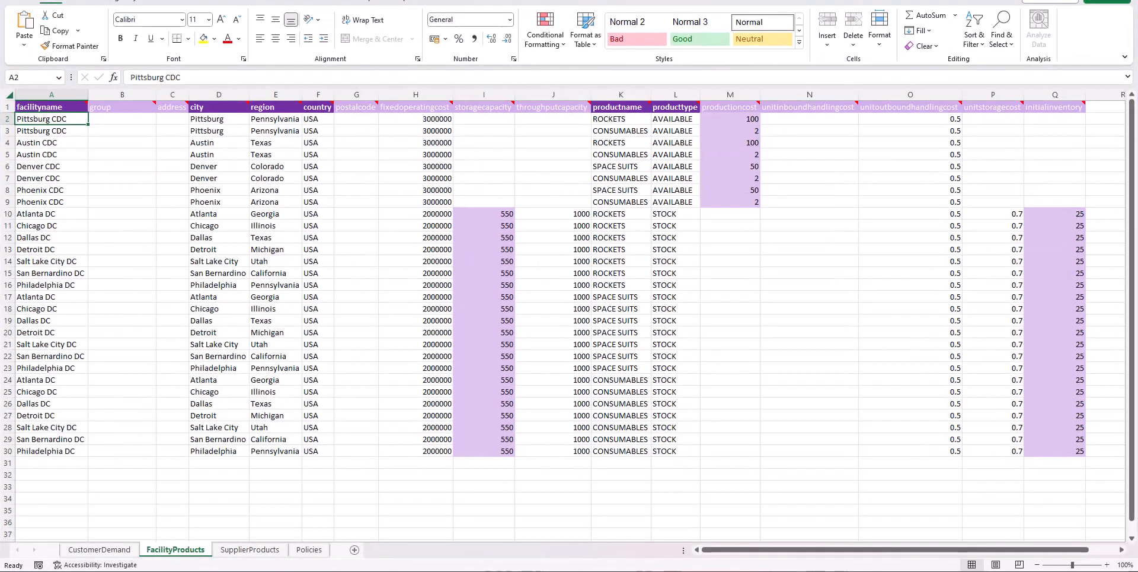
Review the template workbook's CustomerDemand, FacilityProducts and SupplierProducts sheets in Excel
click(100, 549)
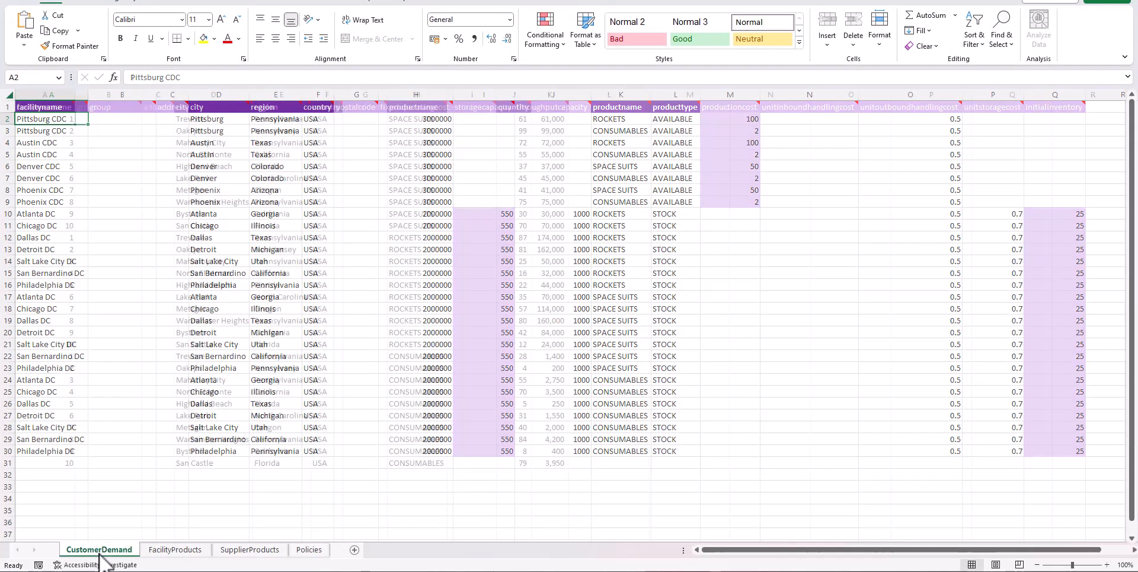
click(175, 549)
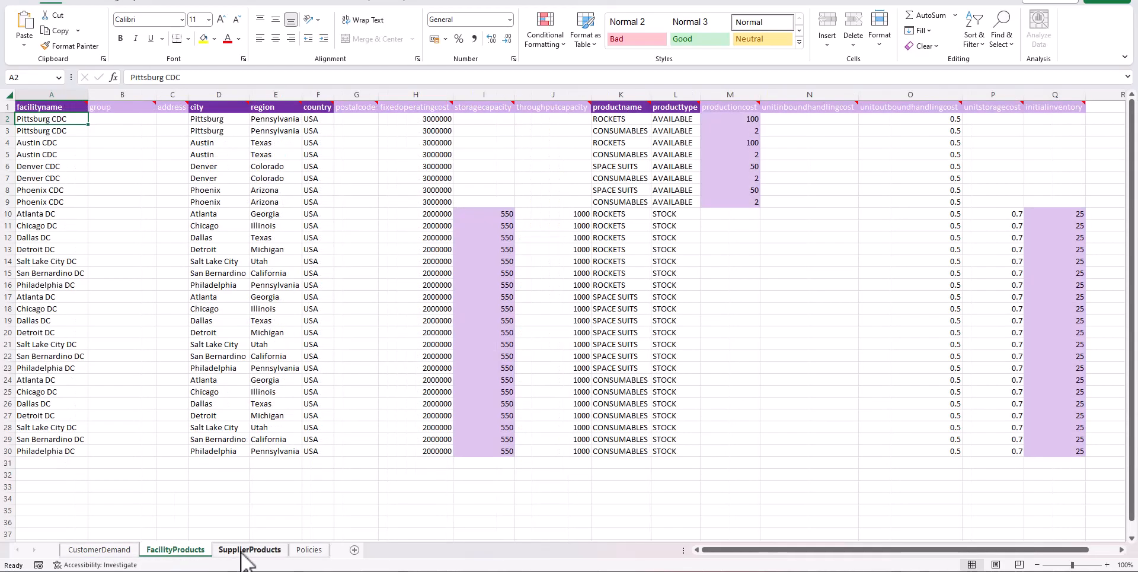
click(176, 549)
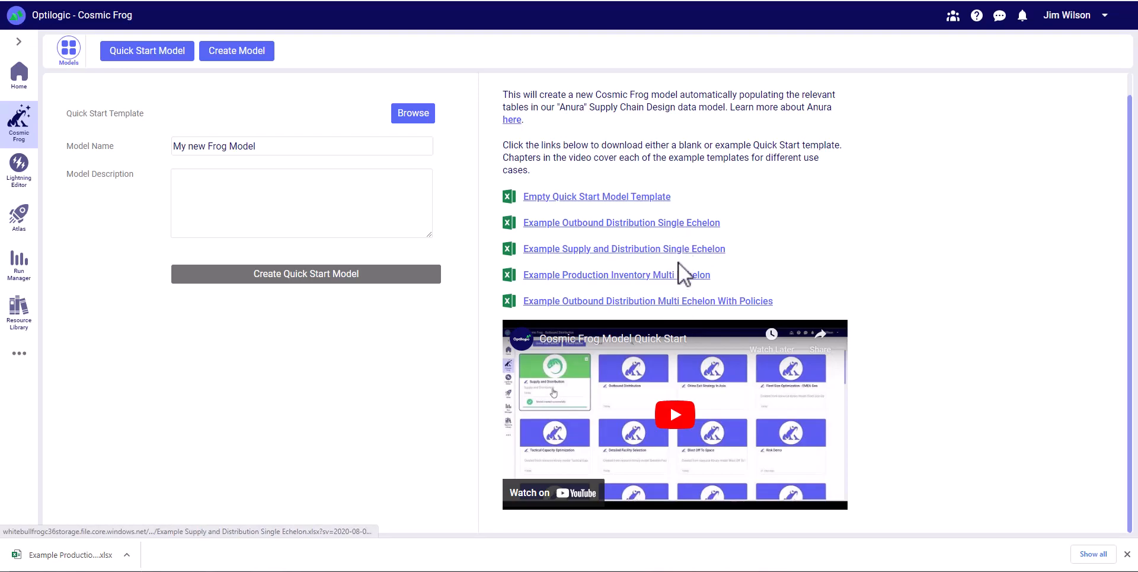
mouse_move(688, 431)
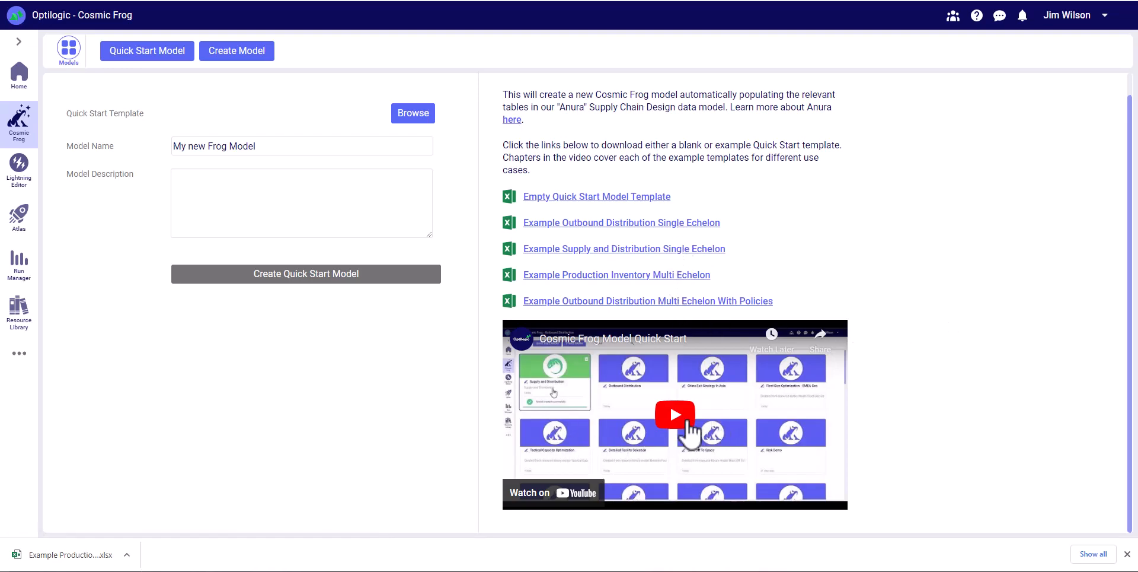
mouse_move(634, 421)
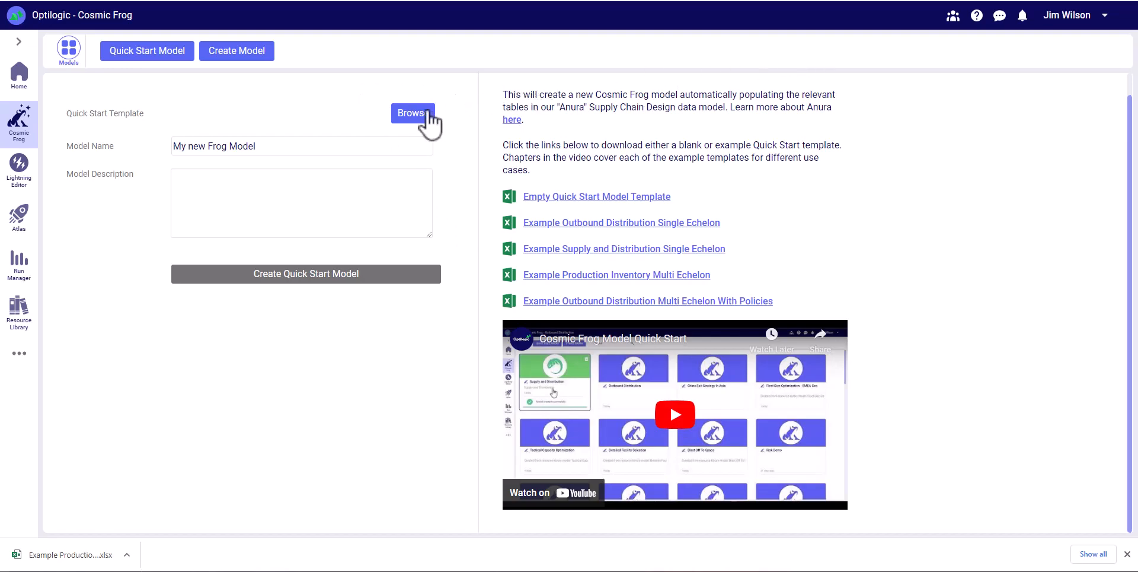
Create 'My new Quick Start model' from the Example Production Inventory Multi Echelon.xlsx workbook
click(412, 114)
text(My new Quick Start model)
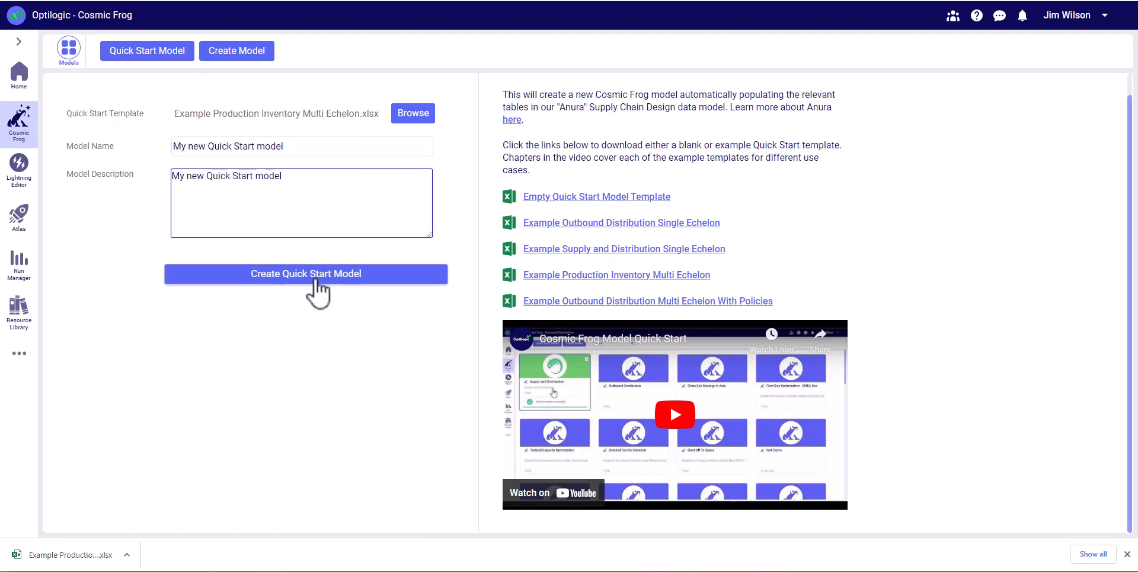
click(306, 273)
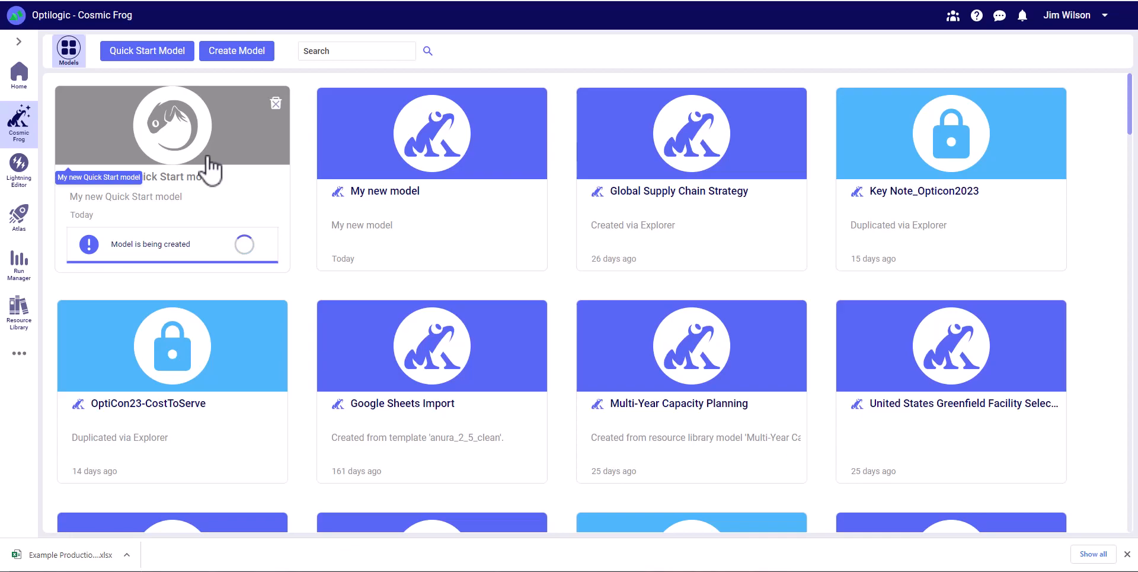
mouse_move(209, 182)
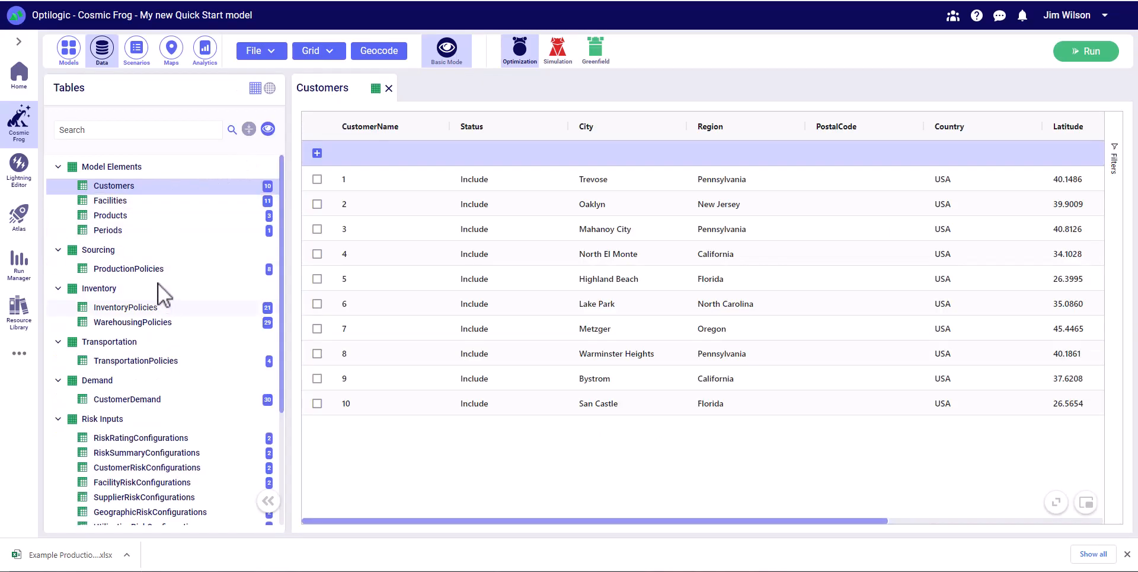
mouse_move(144, 339)
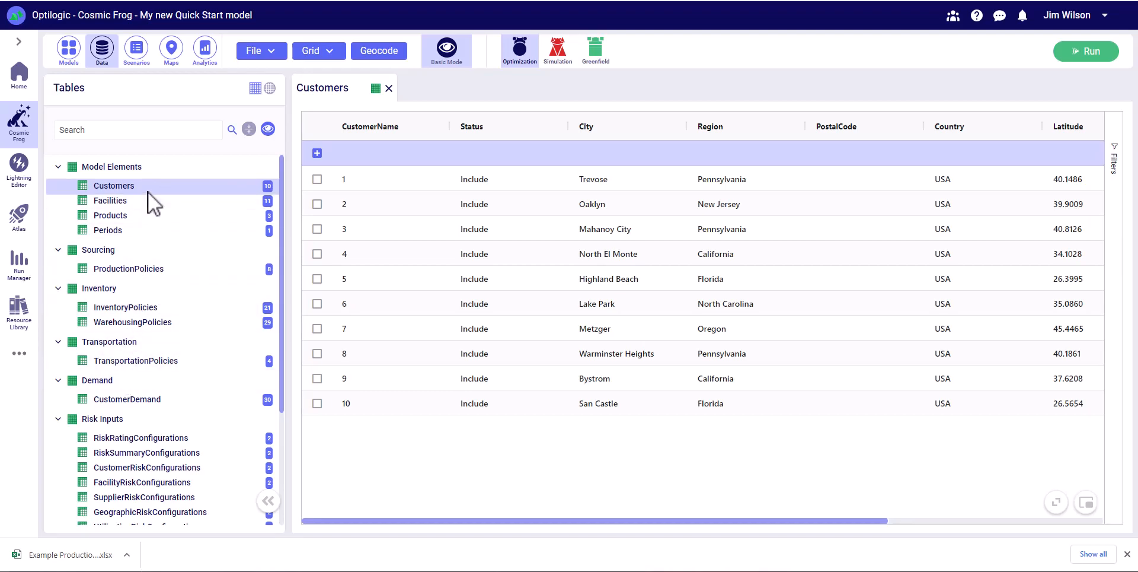
Leave My new Quick Start model's Customers table and return to the models list
click(67, 51)
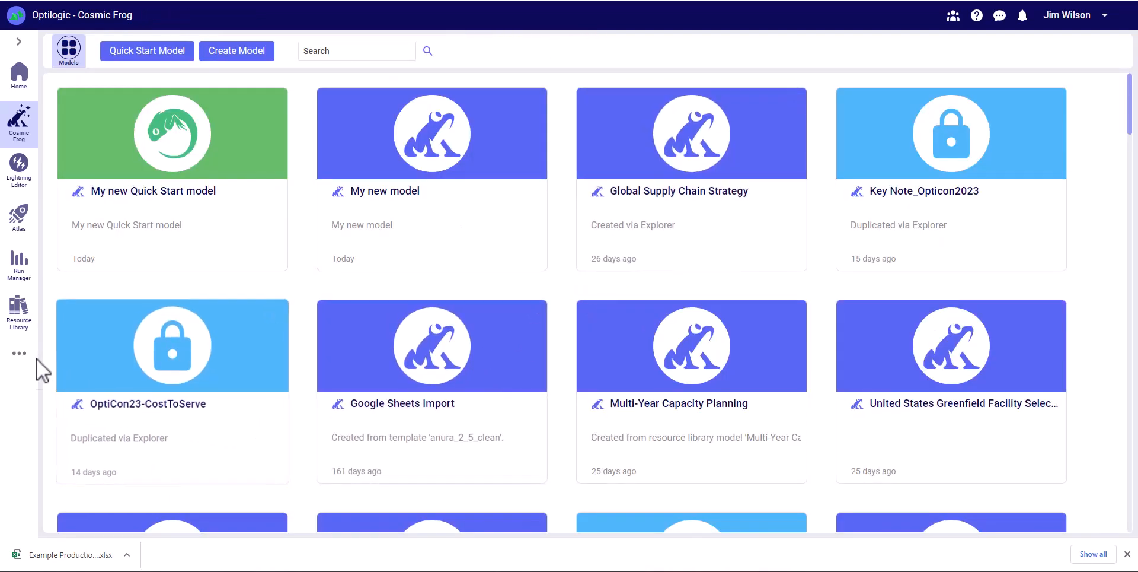
Convert CF_Demo_SCGX_Format.scgm to an Anura database named 'New model' in SCG Converter
click(19, 42)
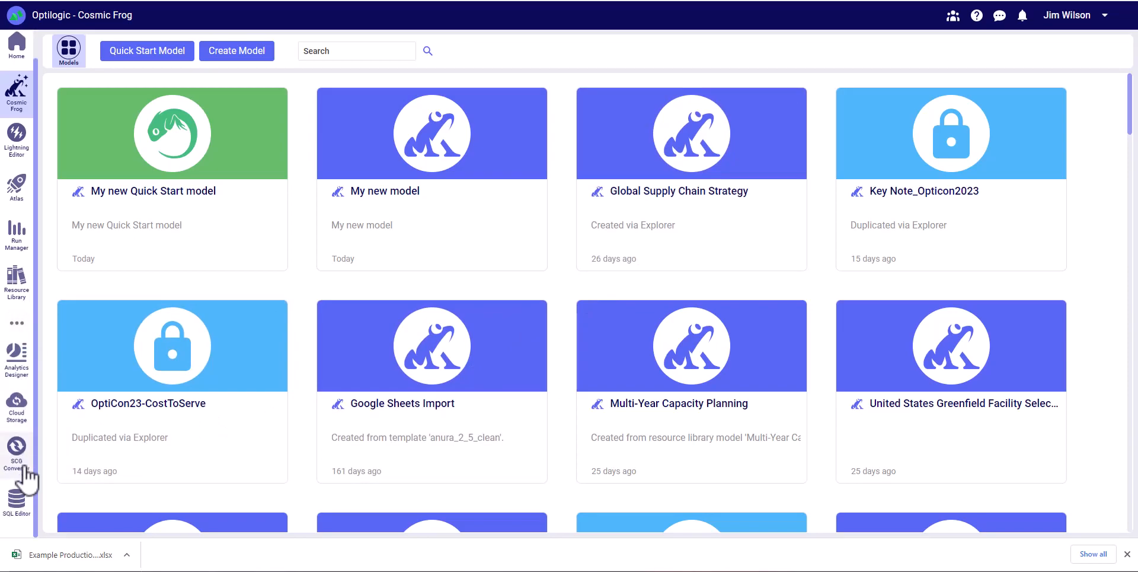
click(15, 454)
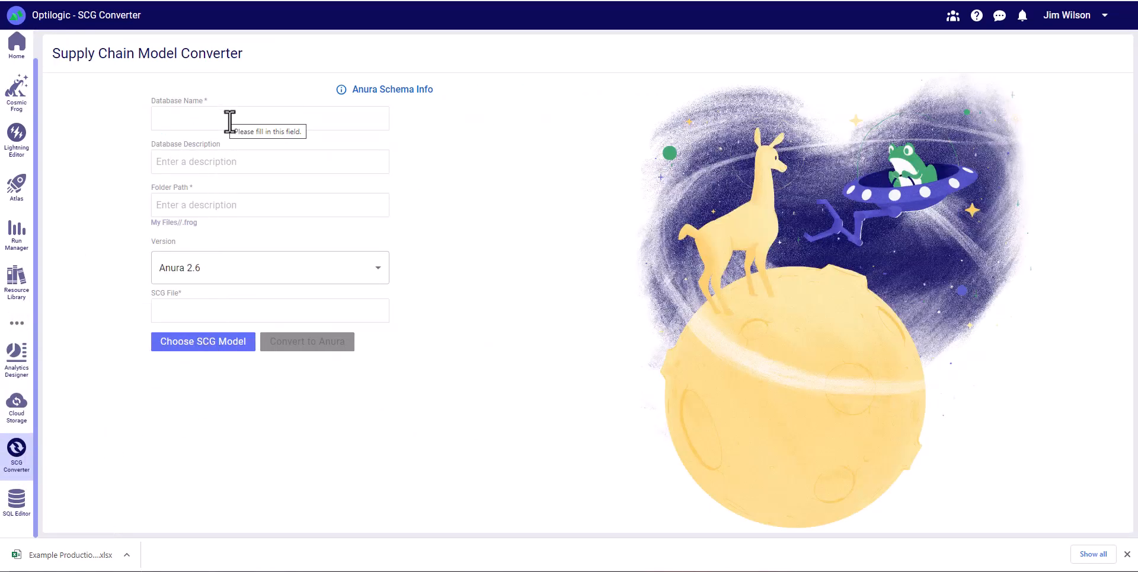
text(New)
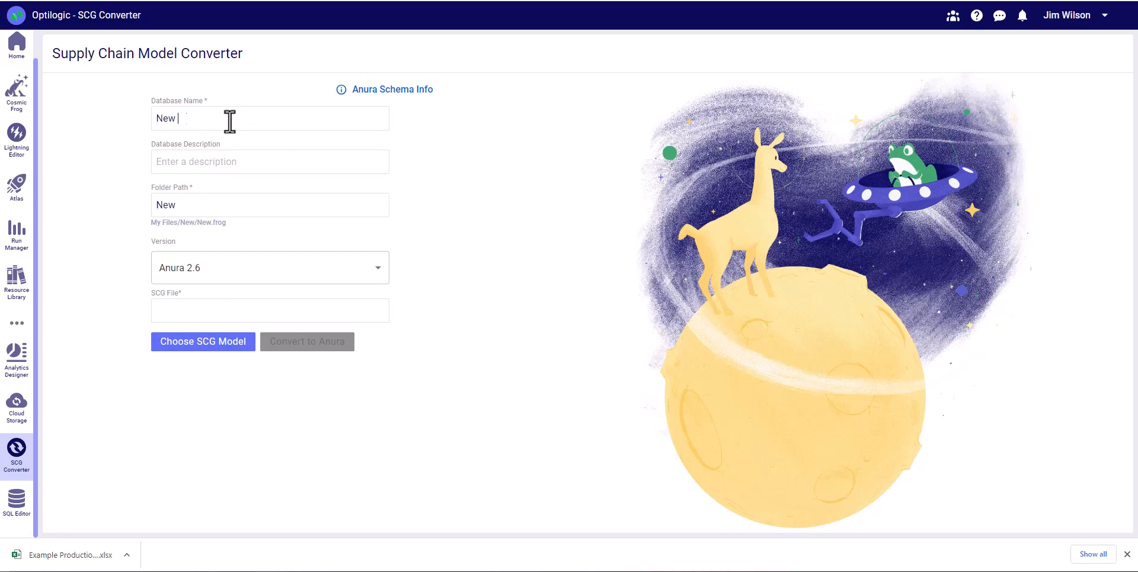
click(202, 342)
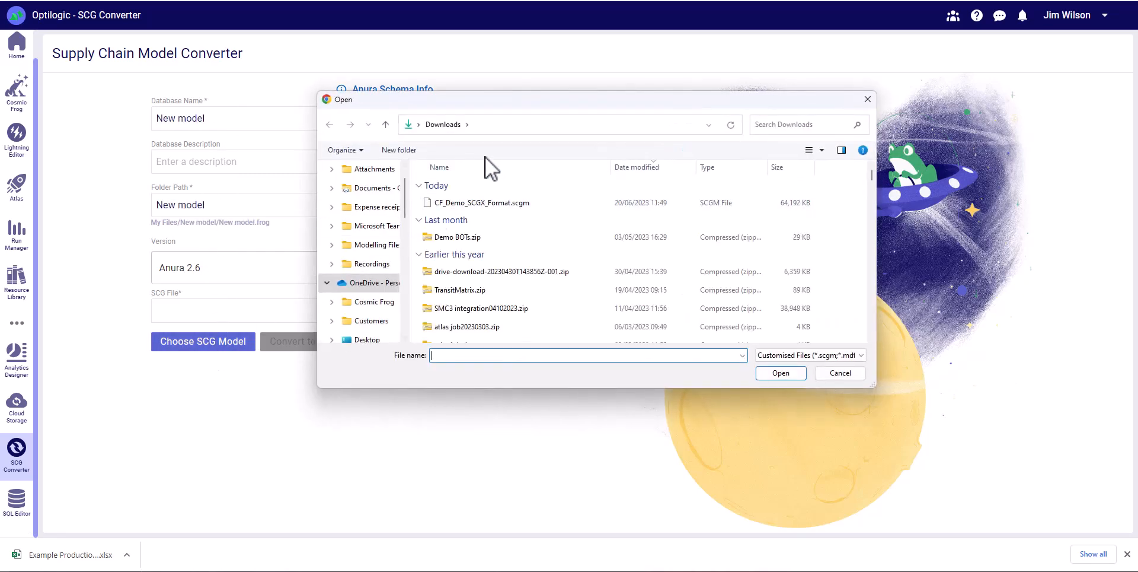
click(482, 203)
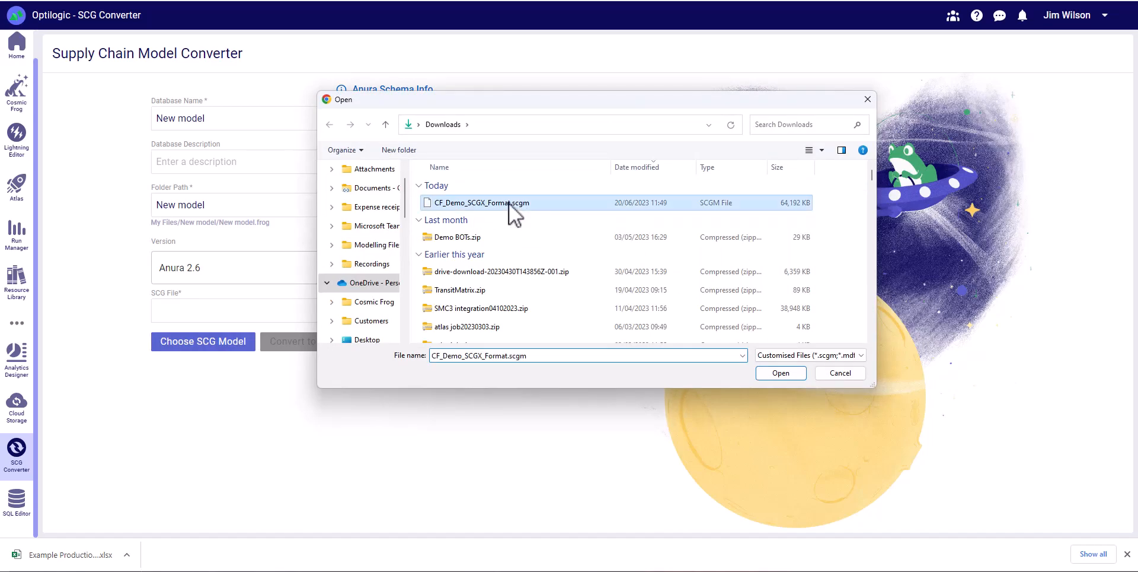
click(781, 373)
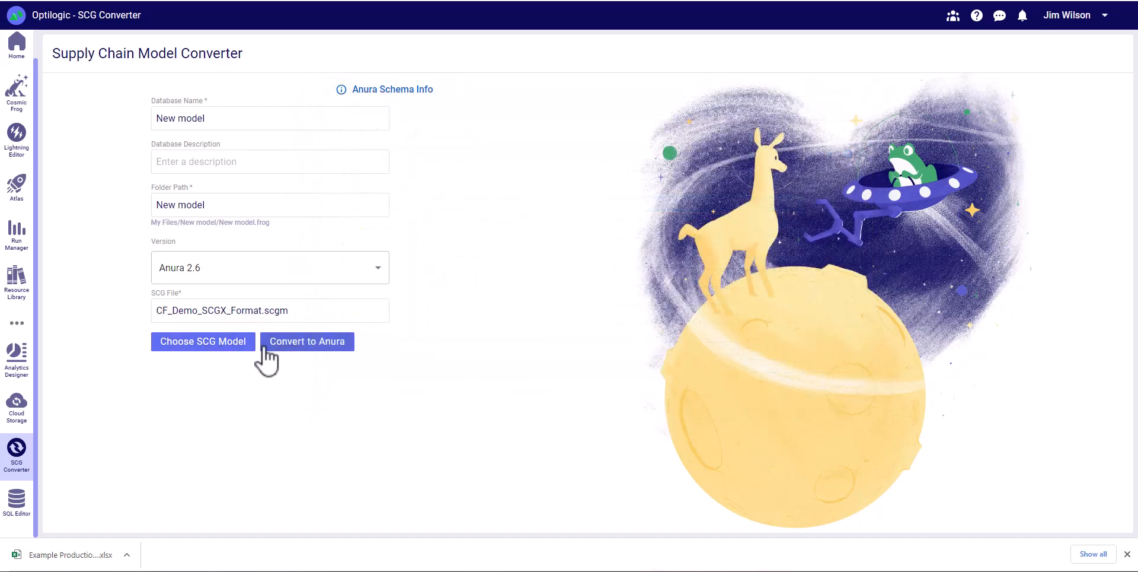
click(306, 342)
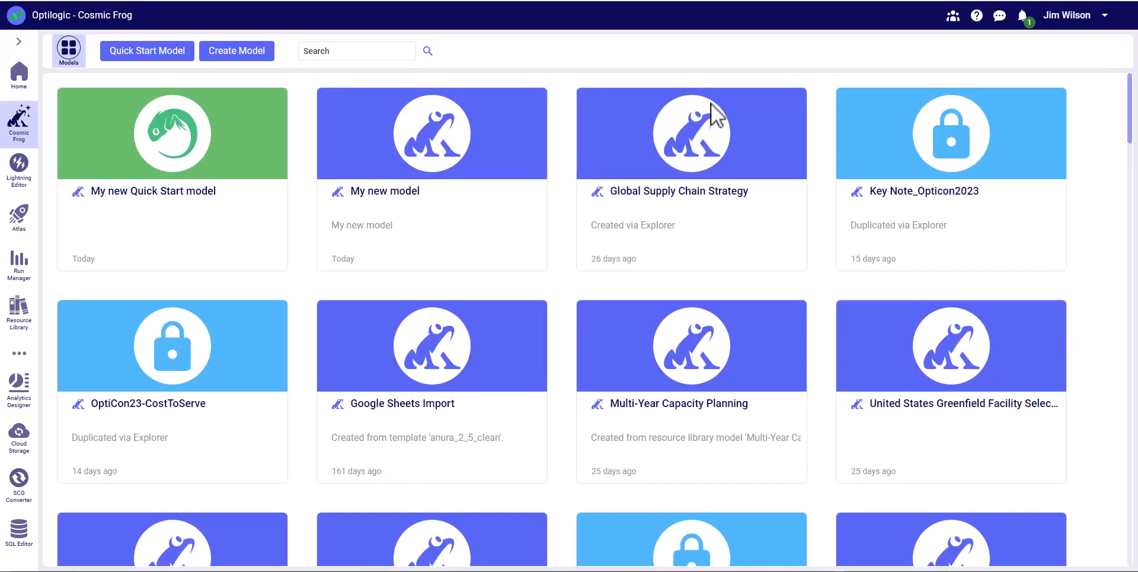
Browse the Model from Templates options, then switch to the Quick Start Model form
click(236, 51)
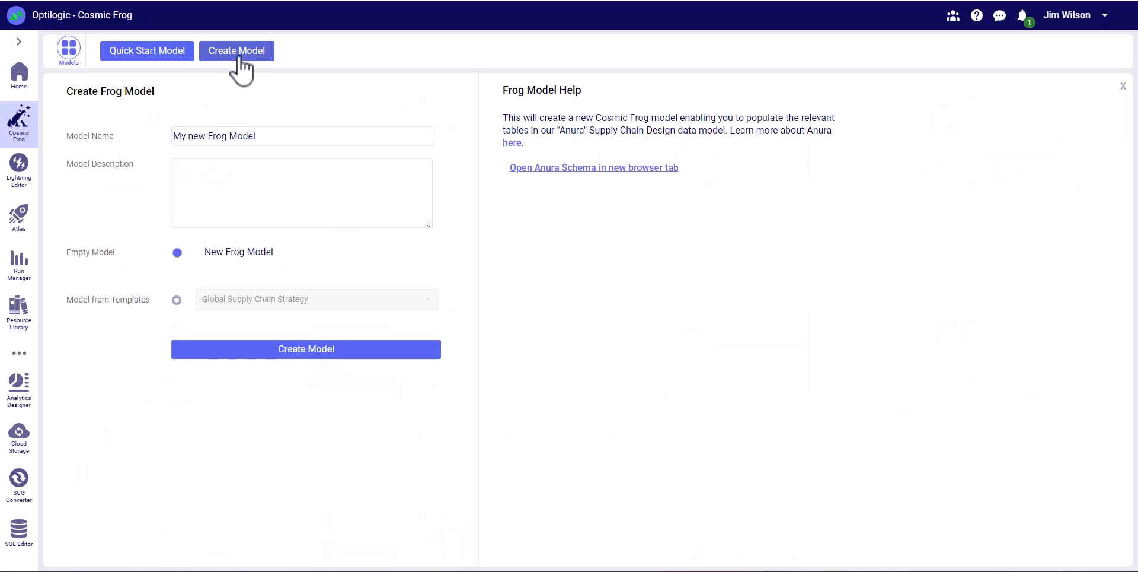
click(177, 299)
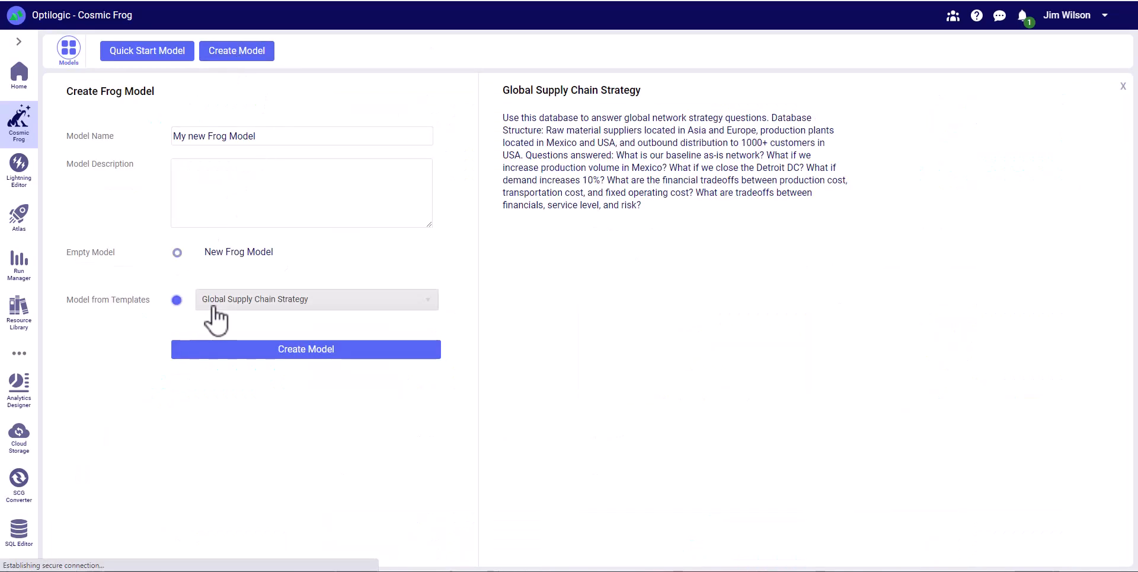
click(315, 299)
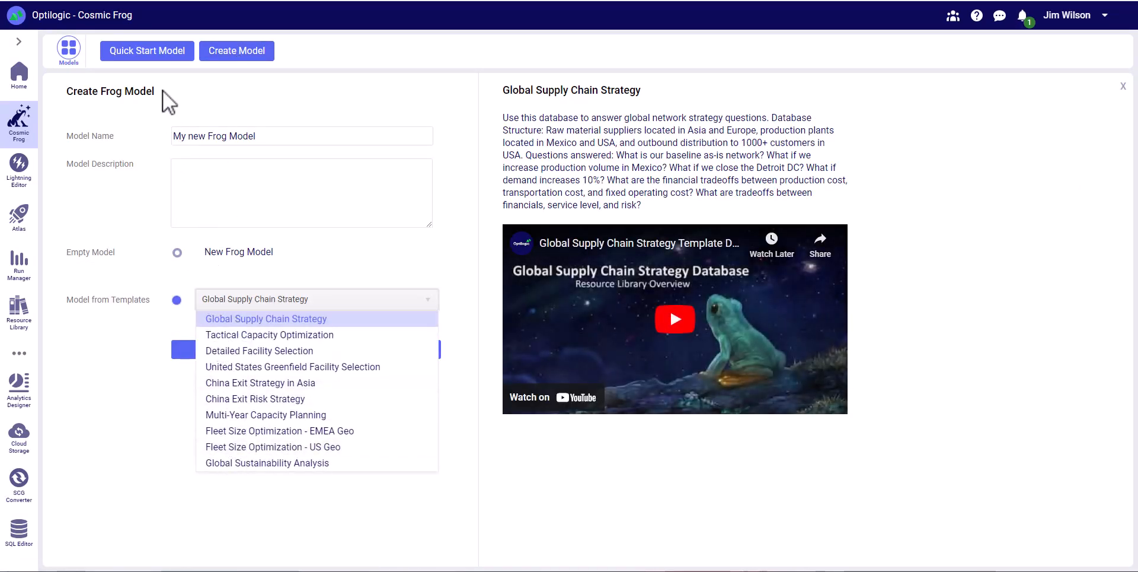
click(147, 51)
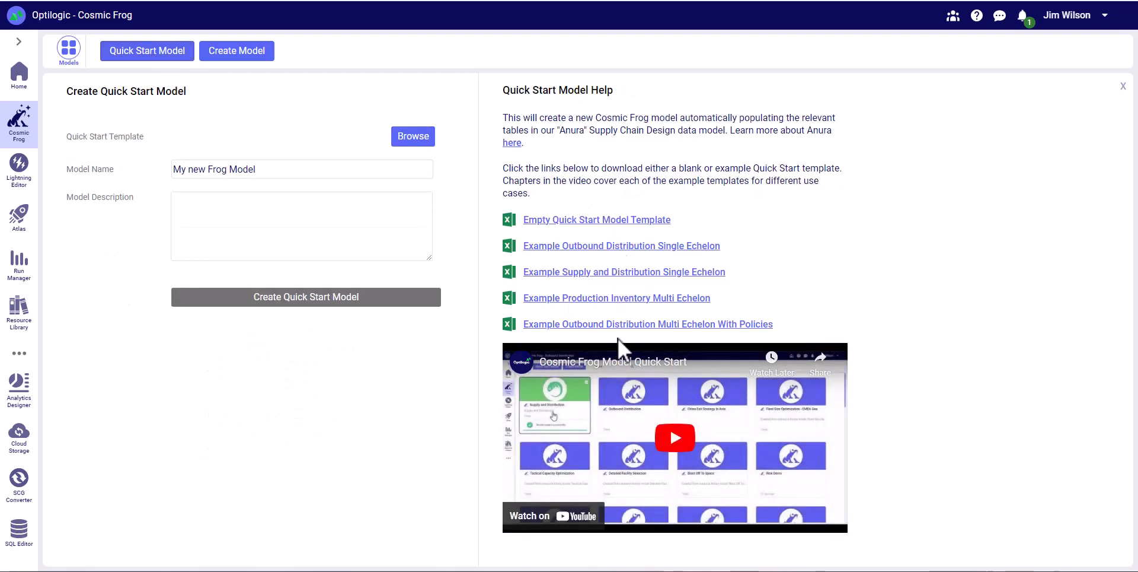
mouse_move(639, 348)
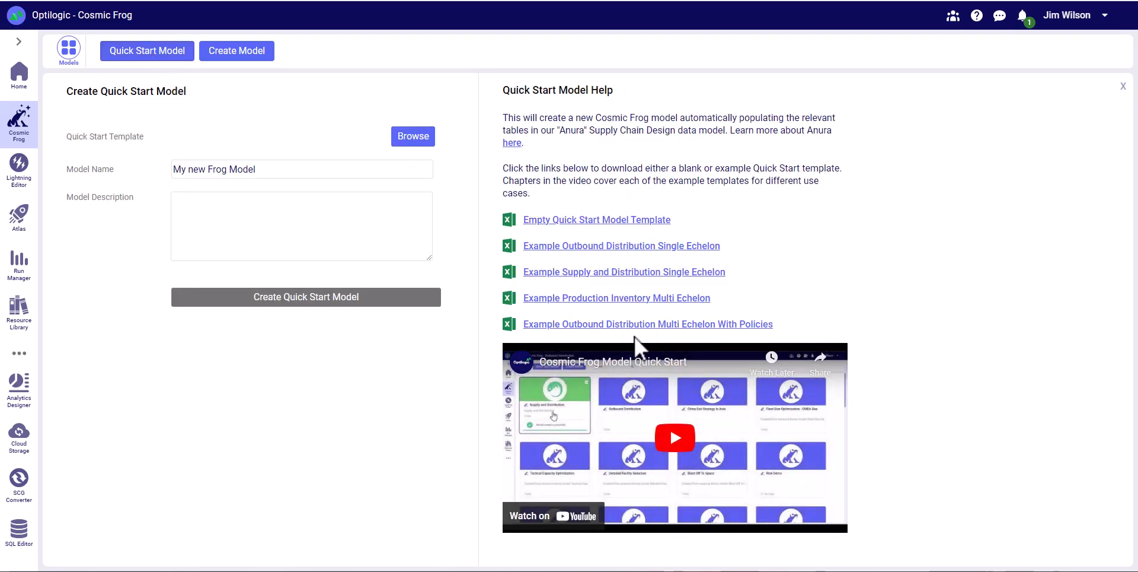
mouse_move(180, 82)
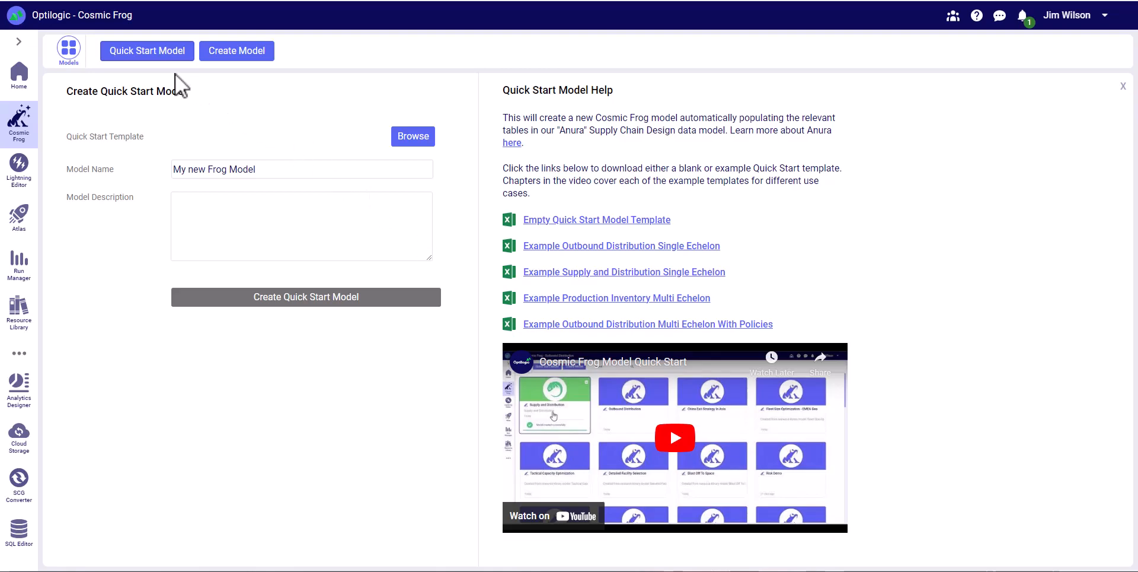
mouse_move(18, 480)
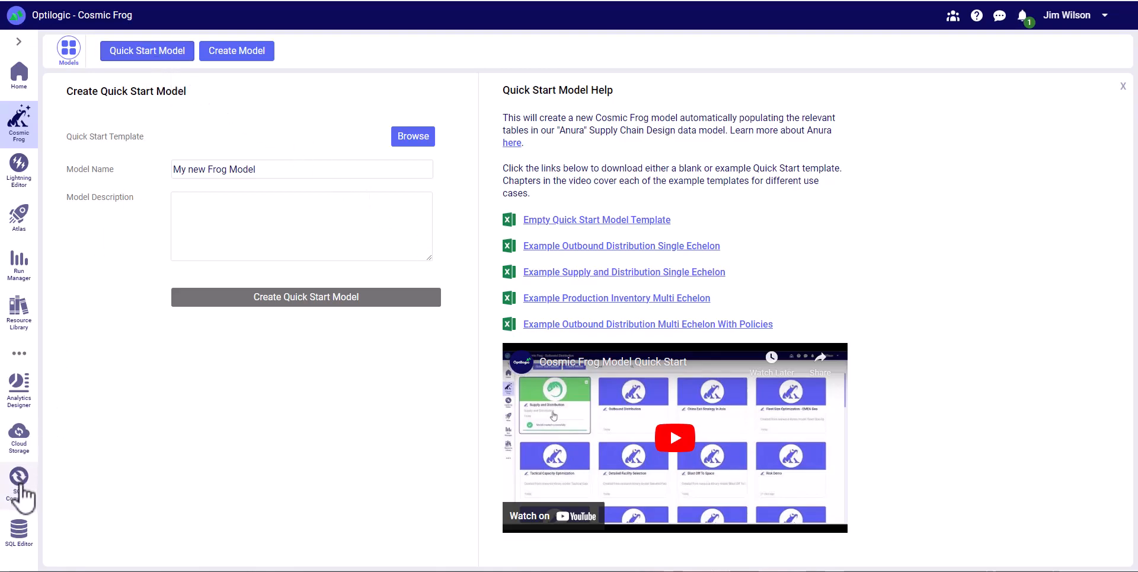